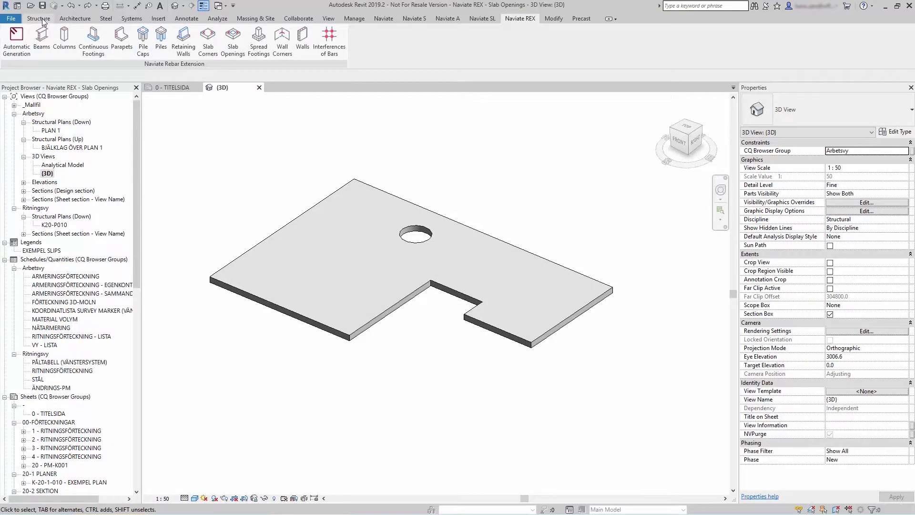
# Cut a vertical rectangular opening through the floor slab beside the circular hole.
pyautogui.click(38, 18)
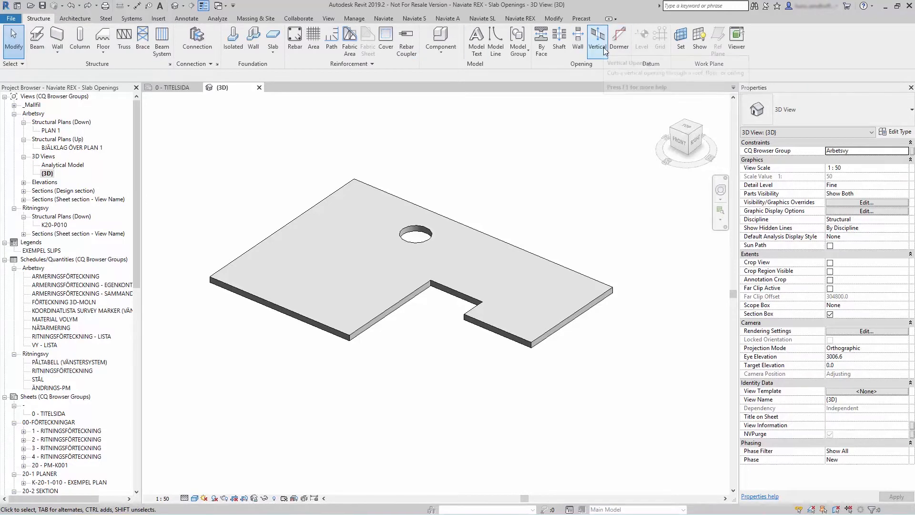
pyautogui.click(404, 206)
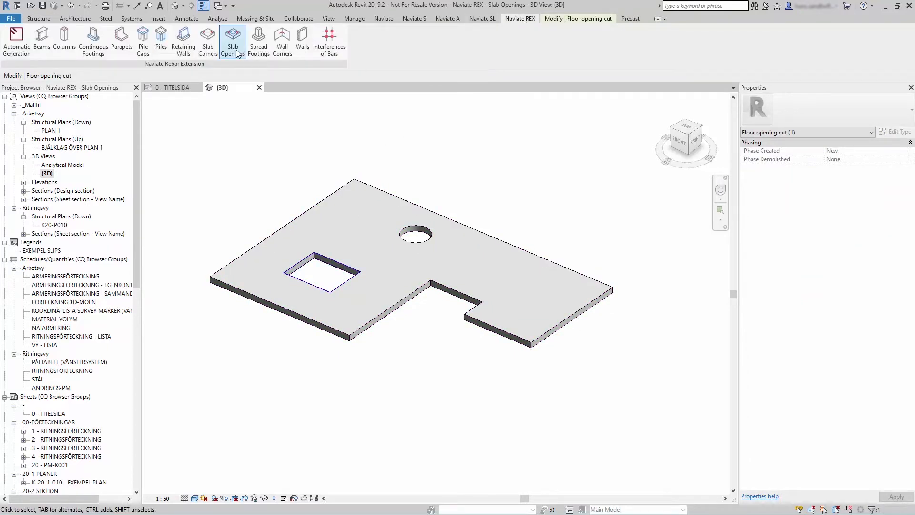
# Open Naviate REX Slab Openings reinforcement for the new opening and view its Main bars page.
pyautogui.click(232, 41)
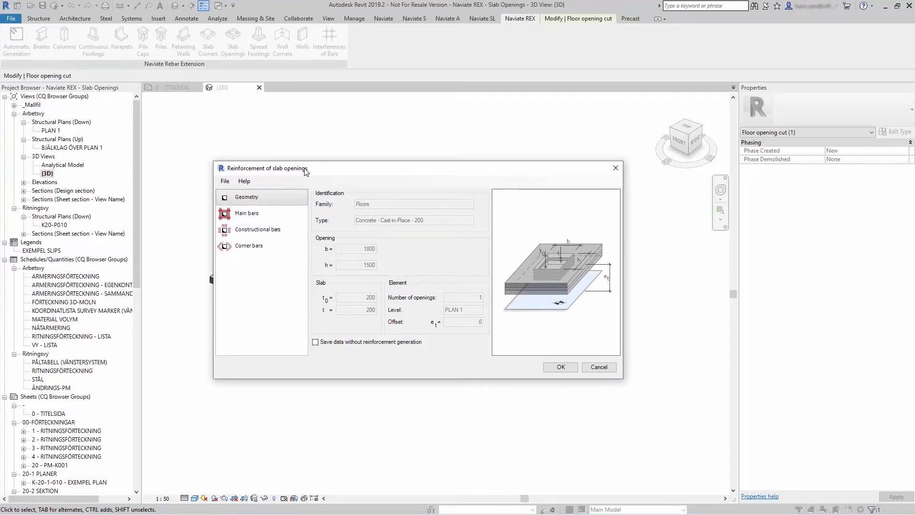
pyautogui.click(246, 213)
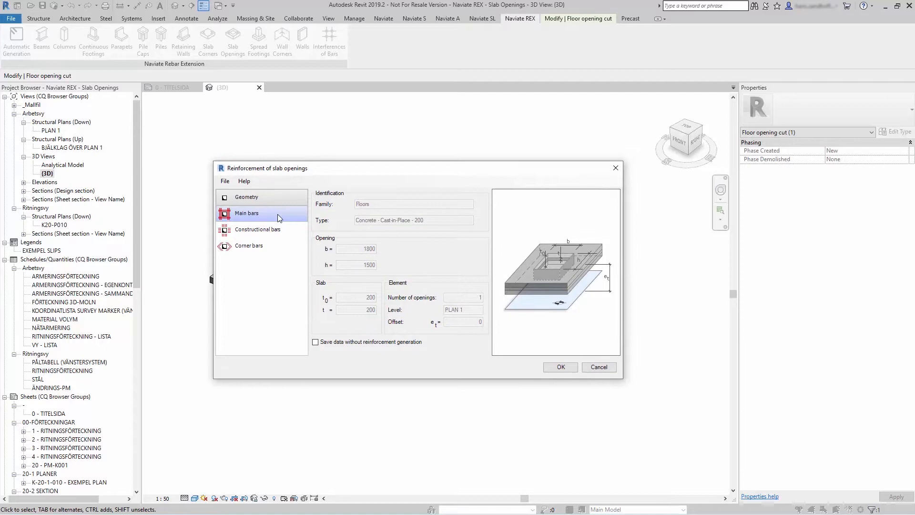
pyautogui.click(247, 212)
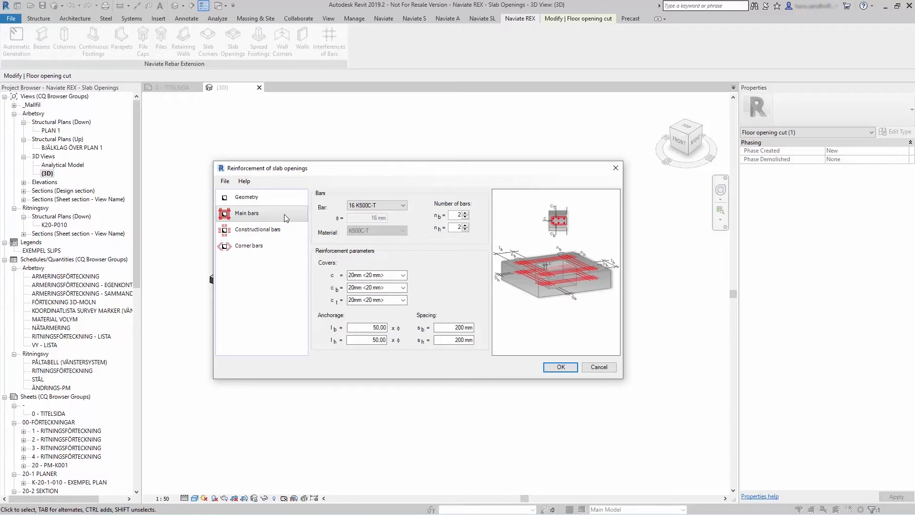
pyautogui.moveTo(419, 244)
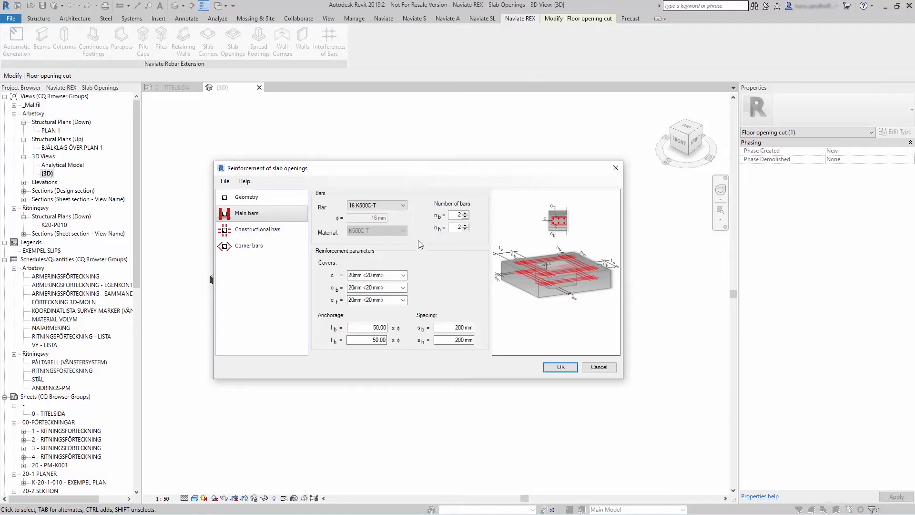
pyautogui.moveTo(460, 252)
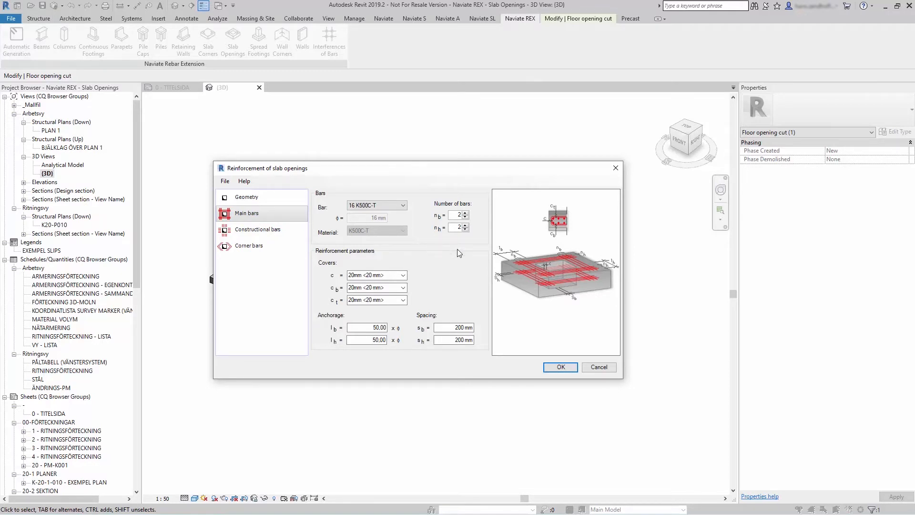
pyautogui.moveTo(528, 250)
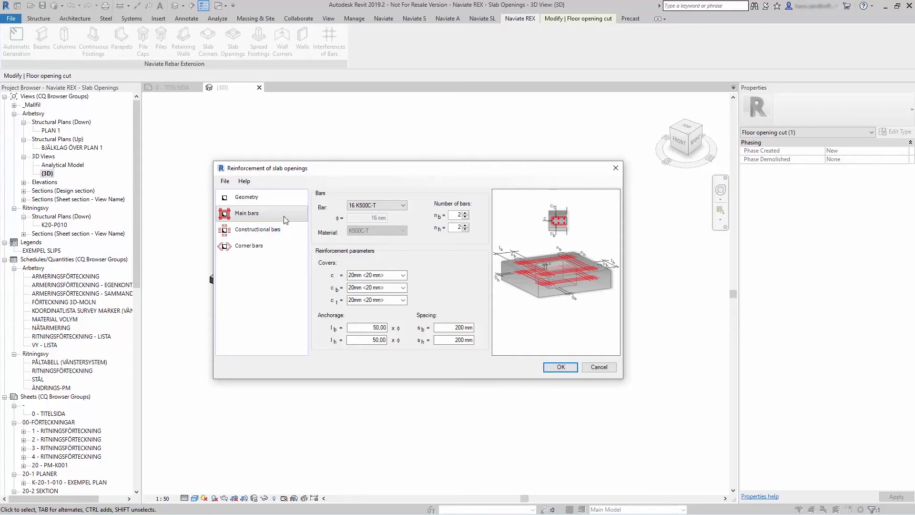
# Change the main bar type from 16 K500C-T to 12 K500C-T.
pyautogui.click(402, 204)
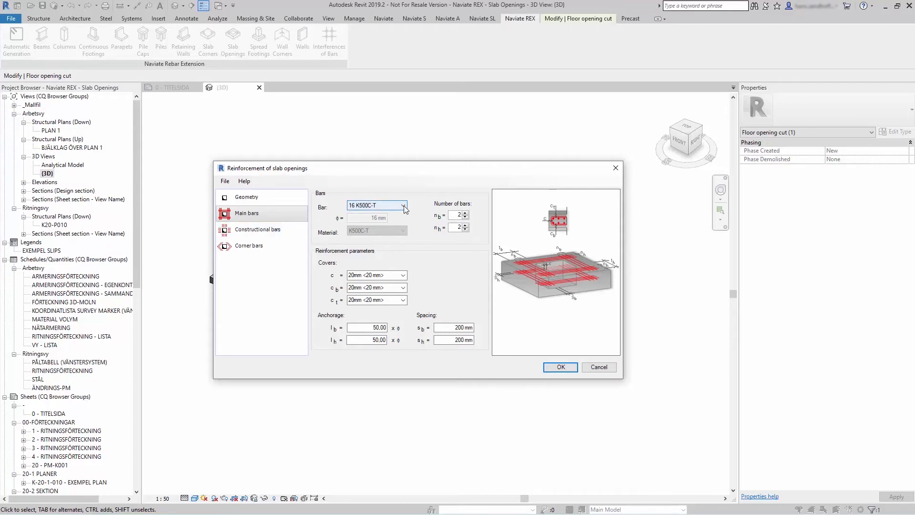
pyautogui.click(403, 204)
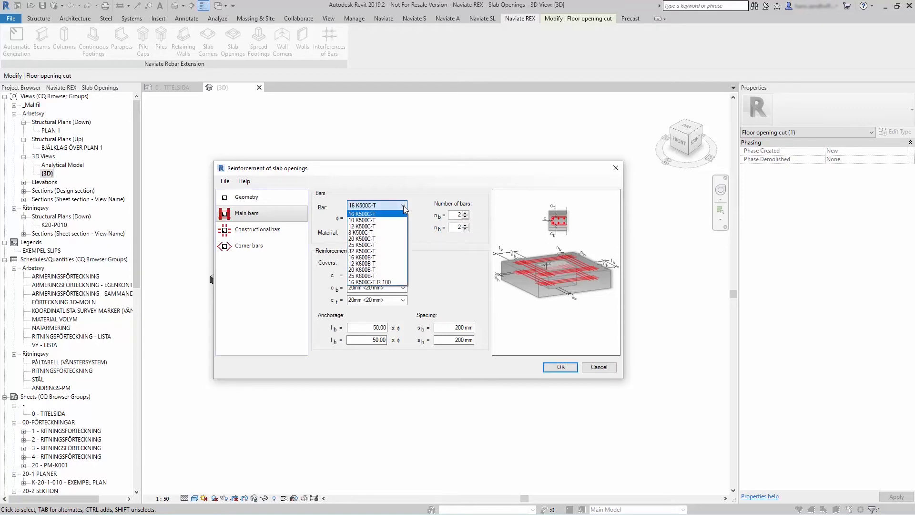
pyautogui.click(361, 225)
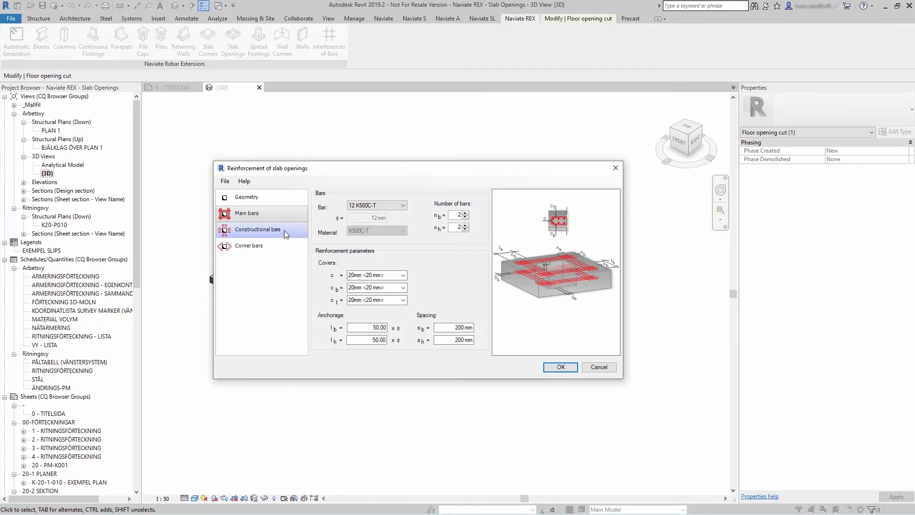
# Set the constructional bars to 8 K500C-T, then view the Corner bars page.
pyautogui.click(258, 228)
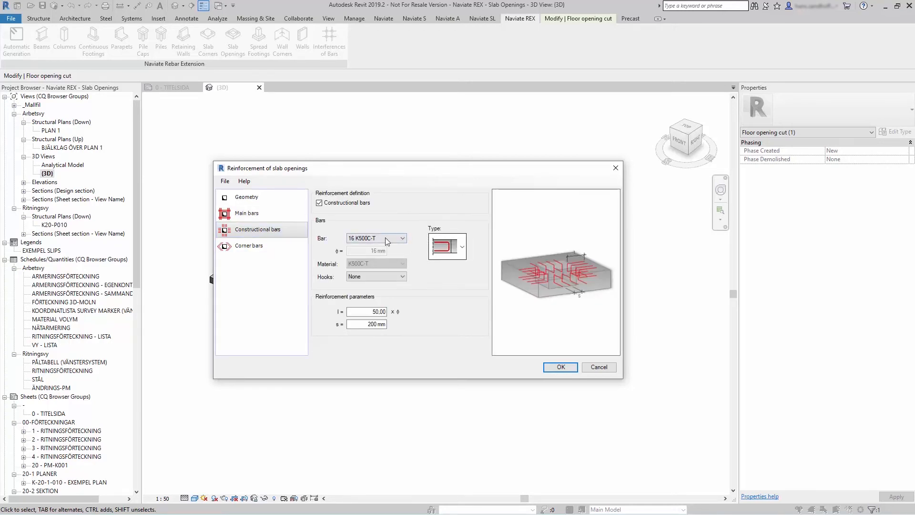
pyautogui.click(401, 238)
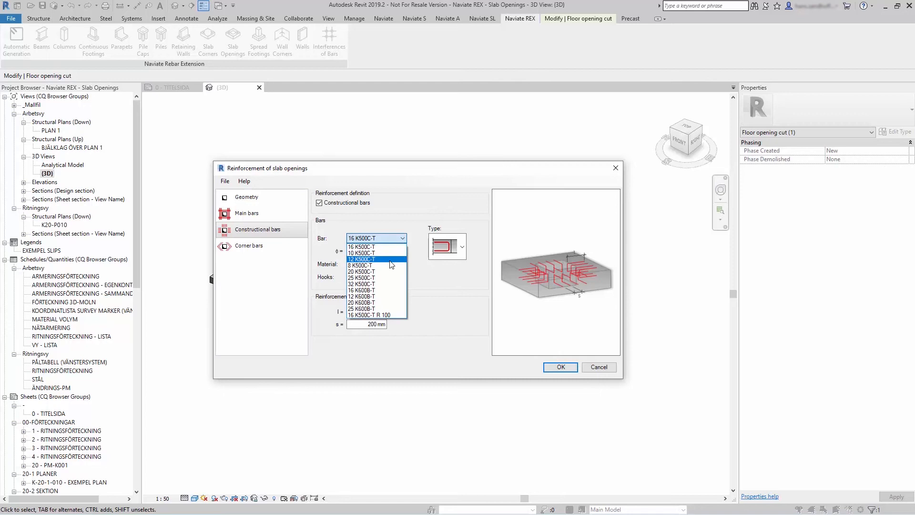
pyautogui.click(361, 265)
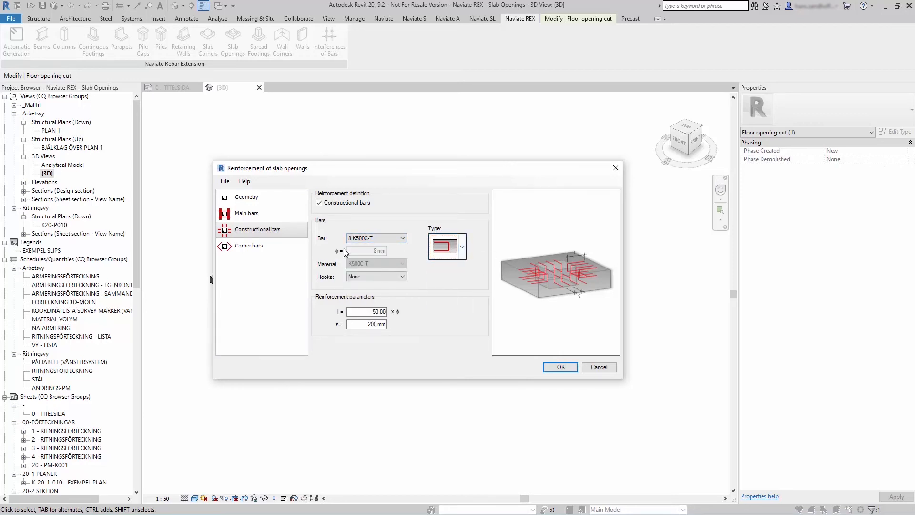
pyautogui.click(249, 245)
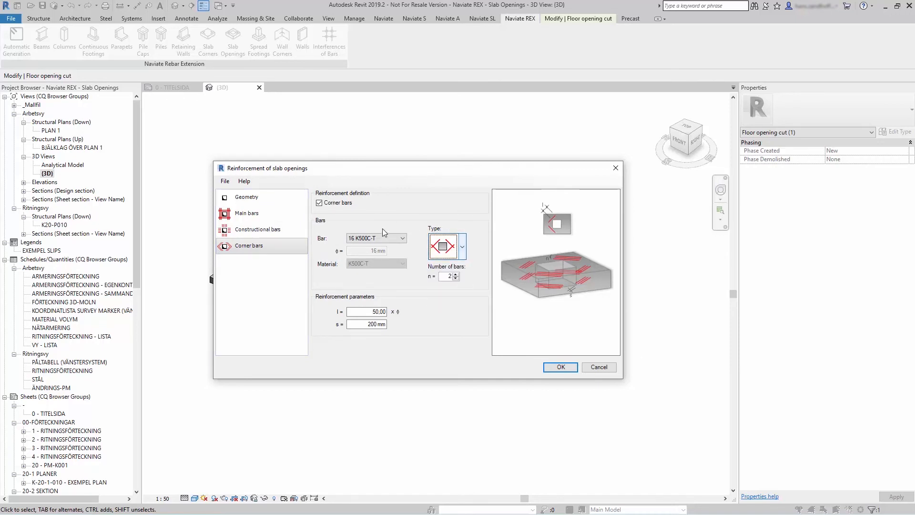
# Disable corner bars and generate the opening reinforcement.
pyautogui.click(319, 202)
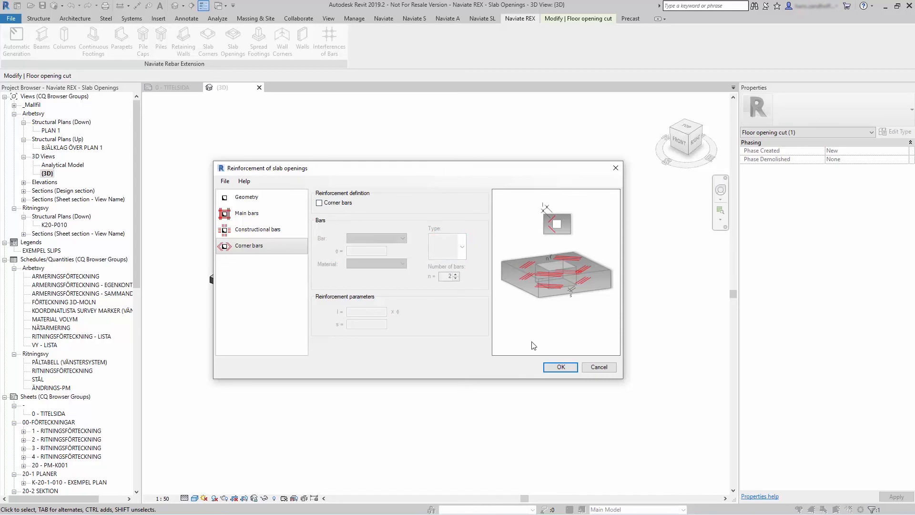
pyautogui.click(560, 366)
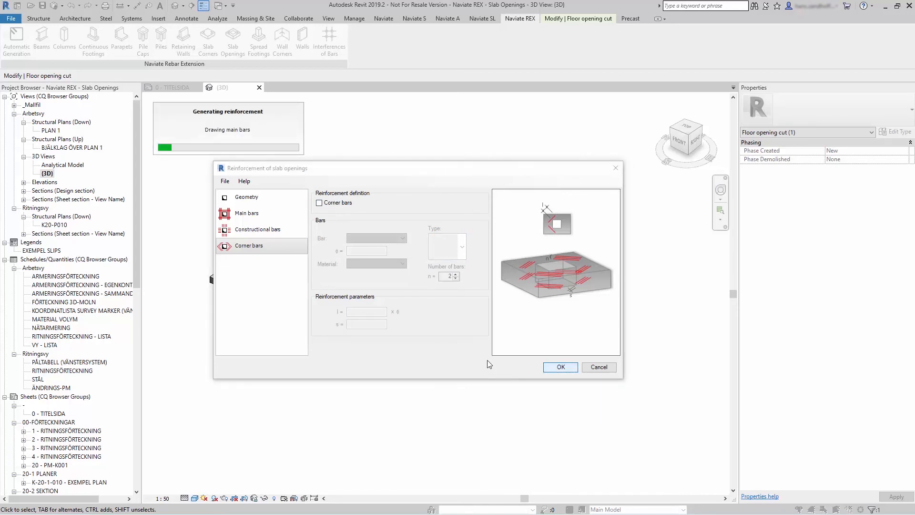
pyautogui.click(559, 366)
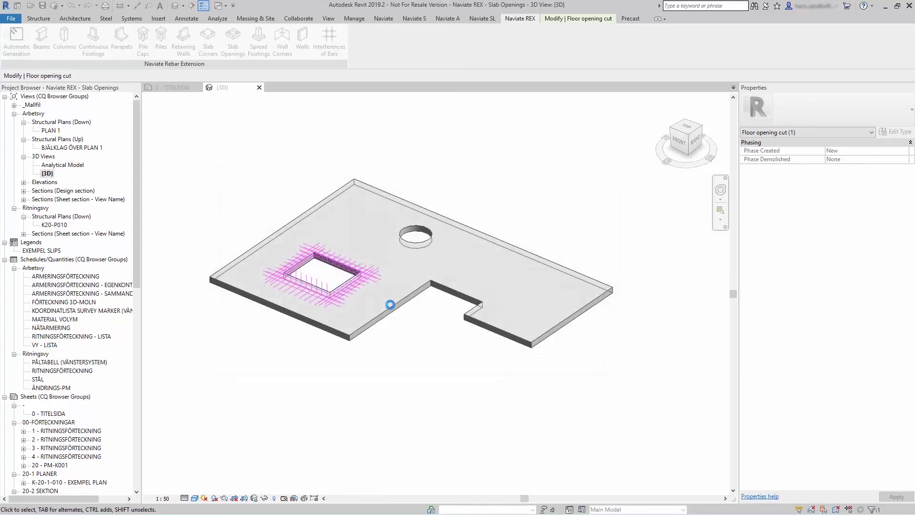